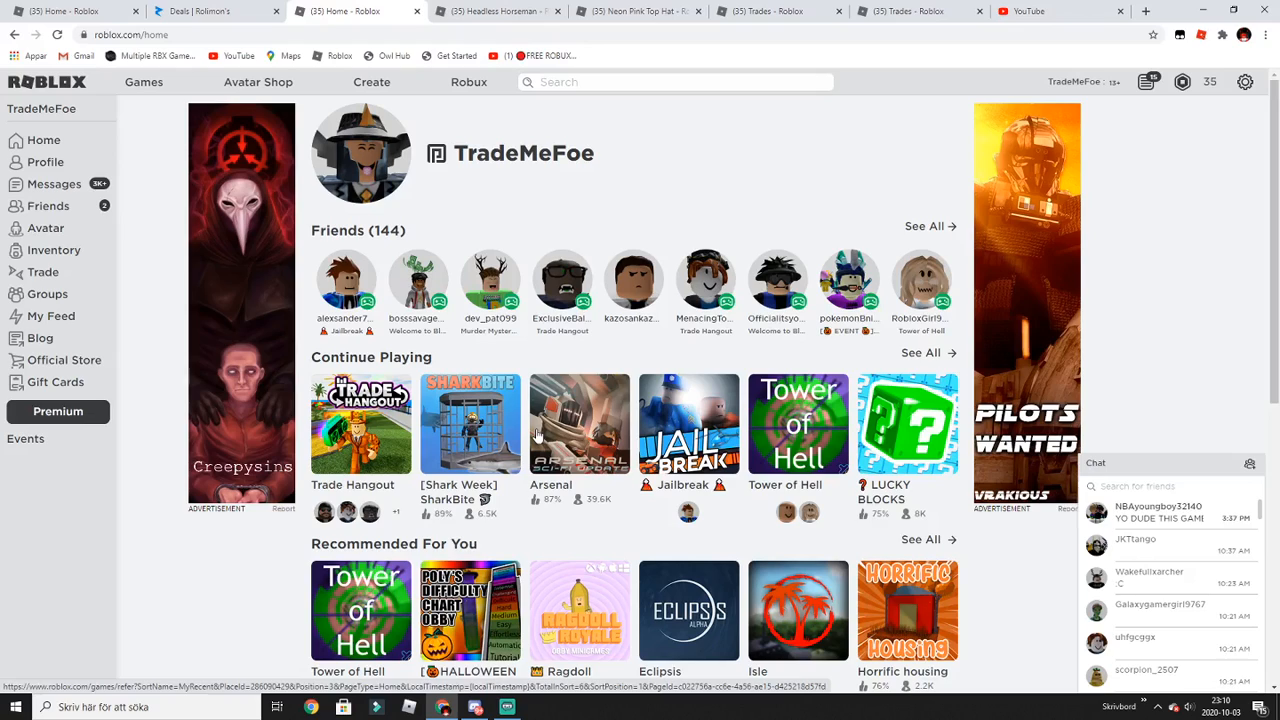
Check a friend's avatar options, then view the Headless Horseman bundle priced at 31,000 Robux
click(490, 280)
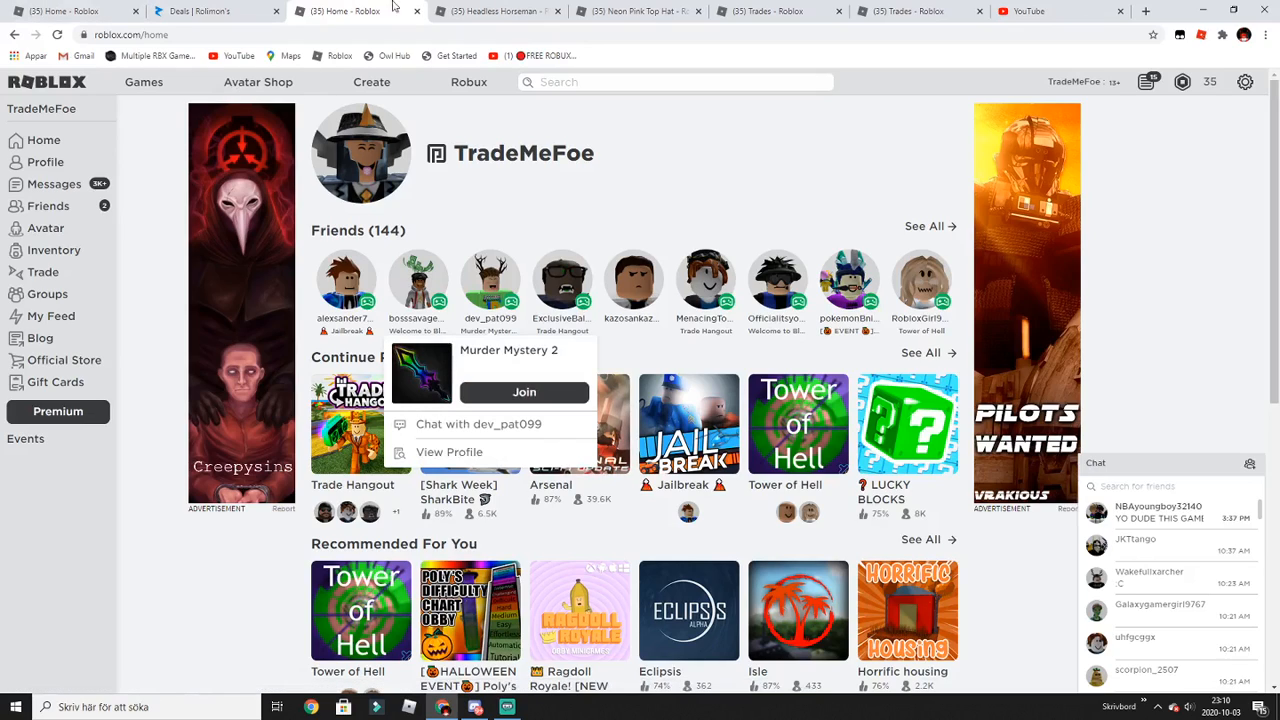
click(475, 11)
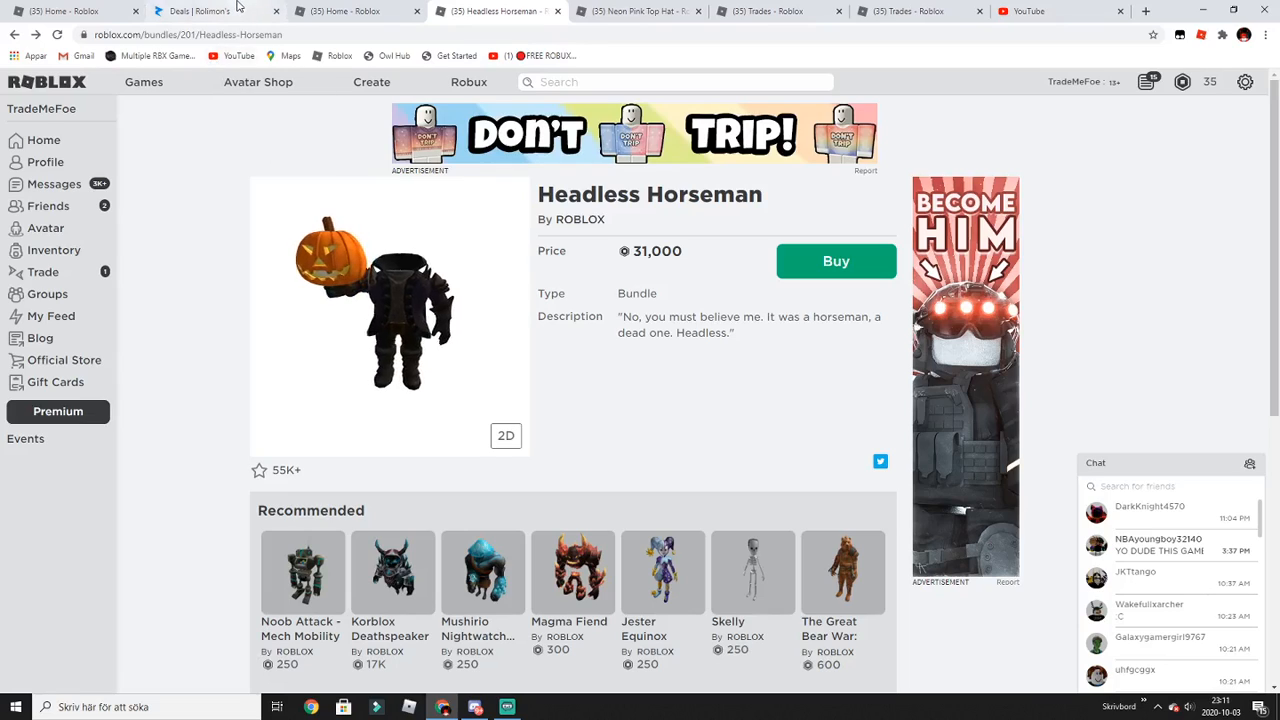
mouse_move(215, 11)
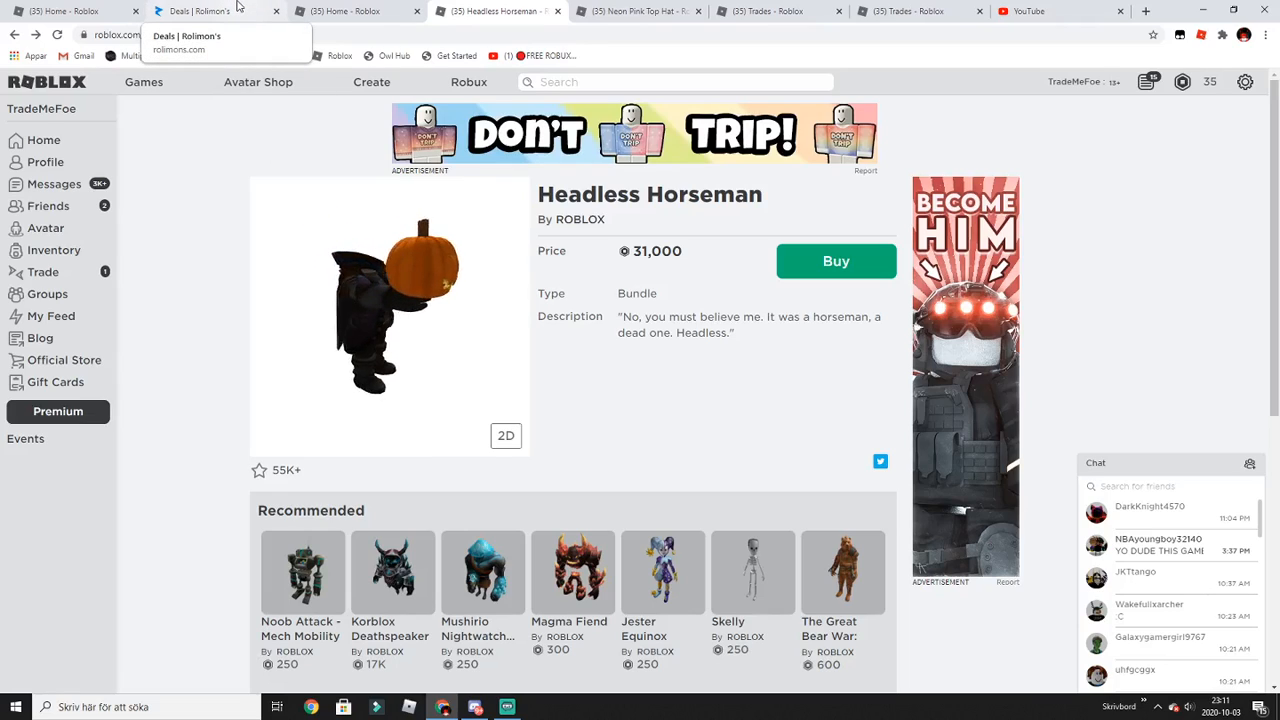
Browse the Rolimons deals grid of limited items' price, RAP, value and deal percentage, then open the account menu
click(210, 11)
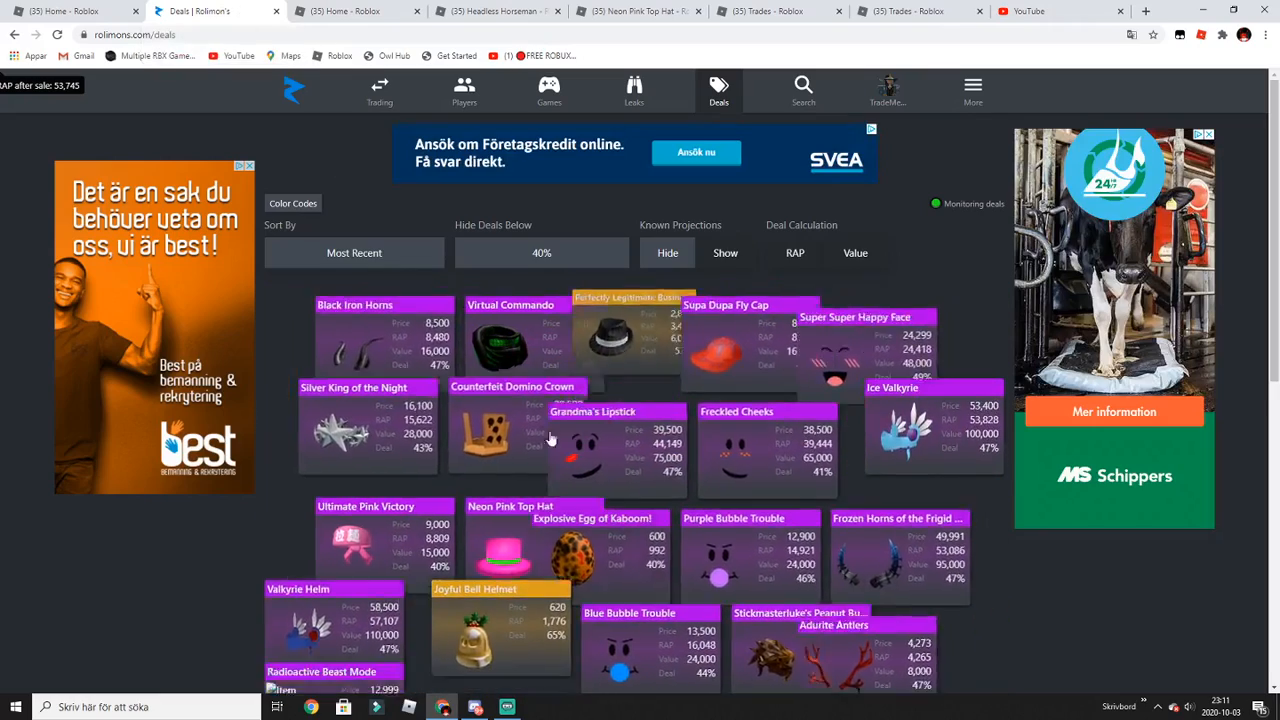
scroll(down, 3)
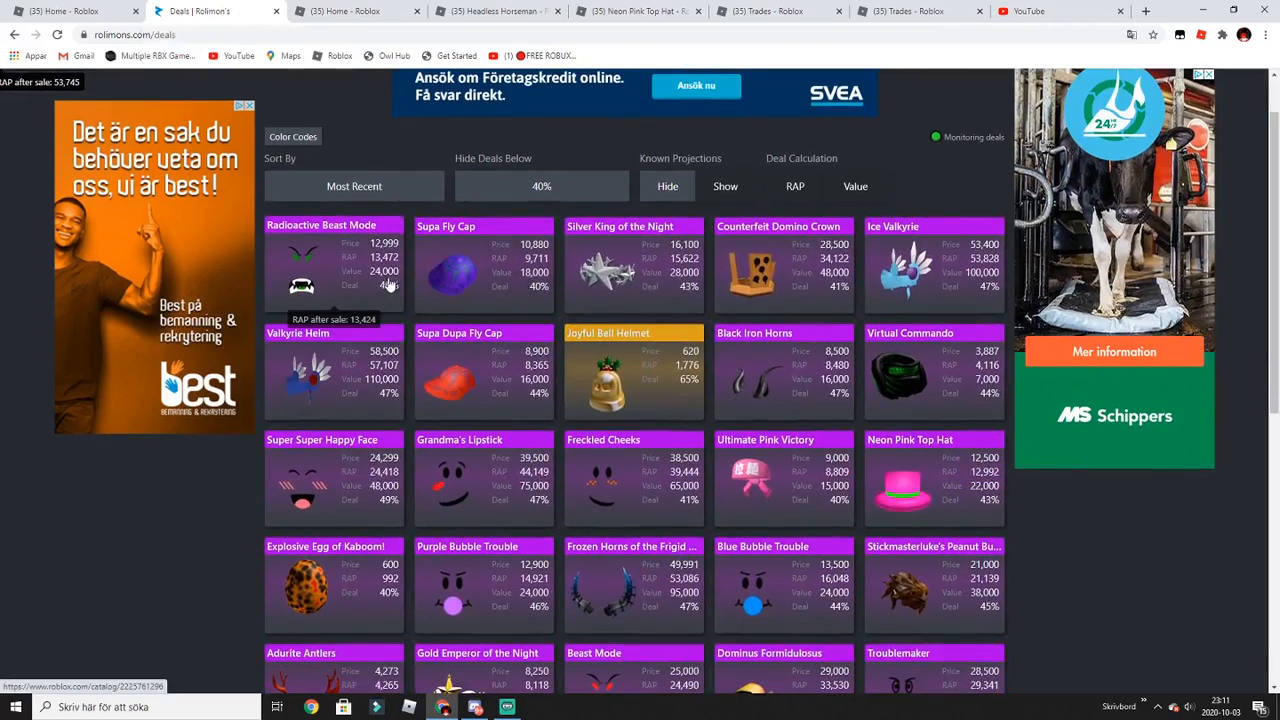
mouse_move(660, 303)
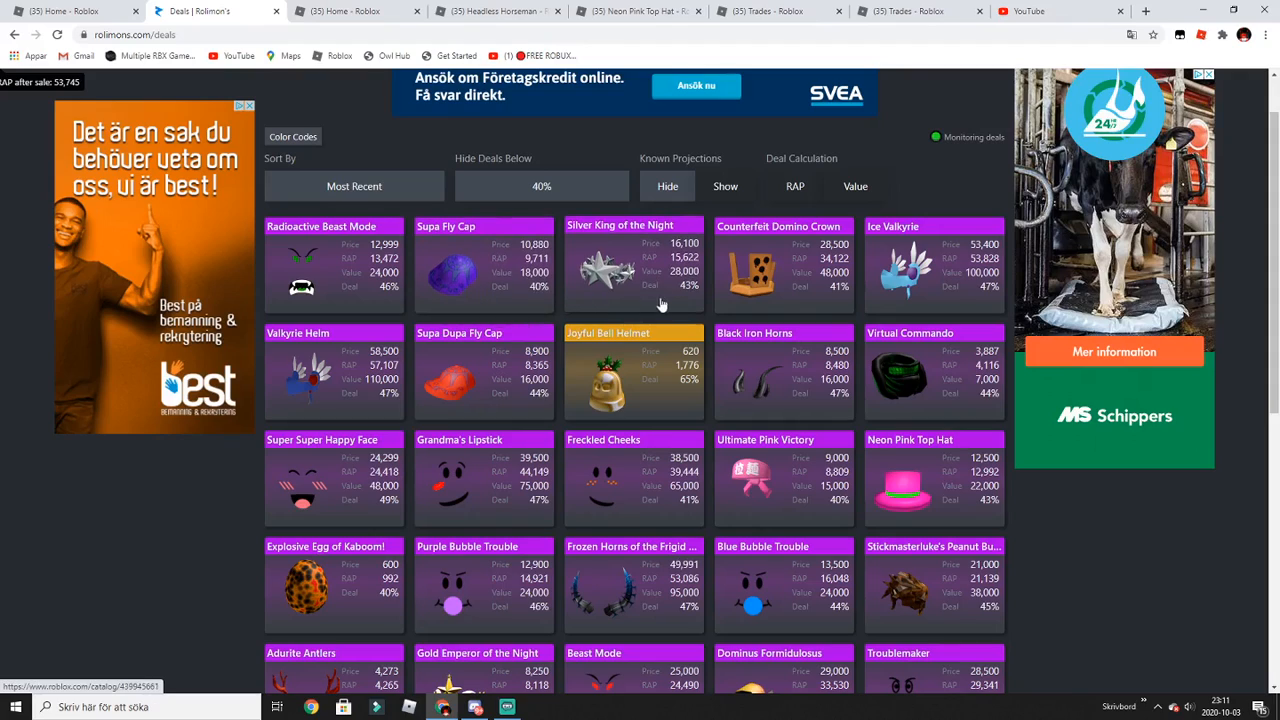
mouse_move(780, 300)
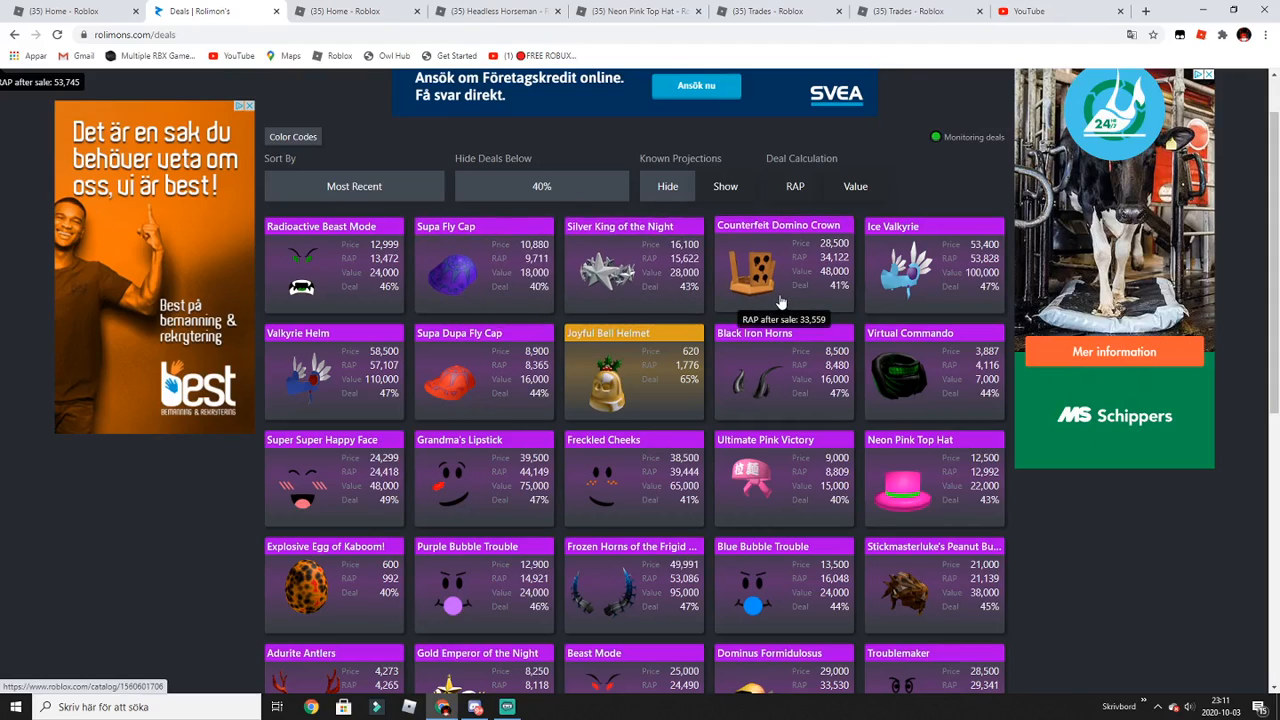
scroll(down, 3)
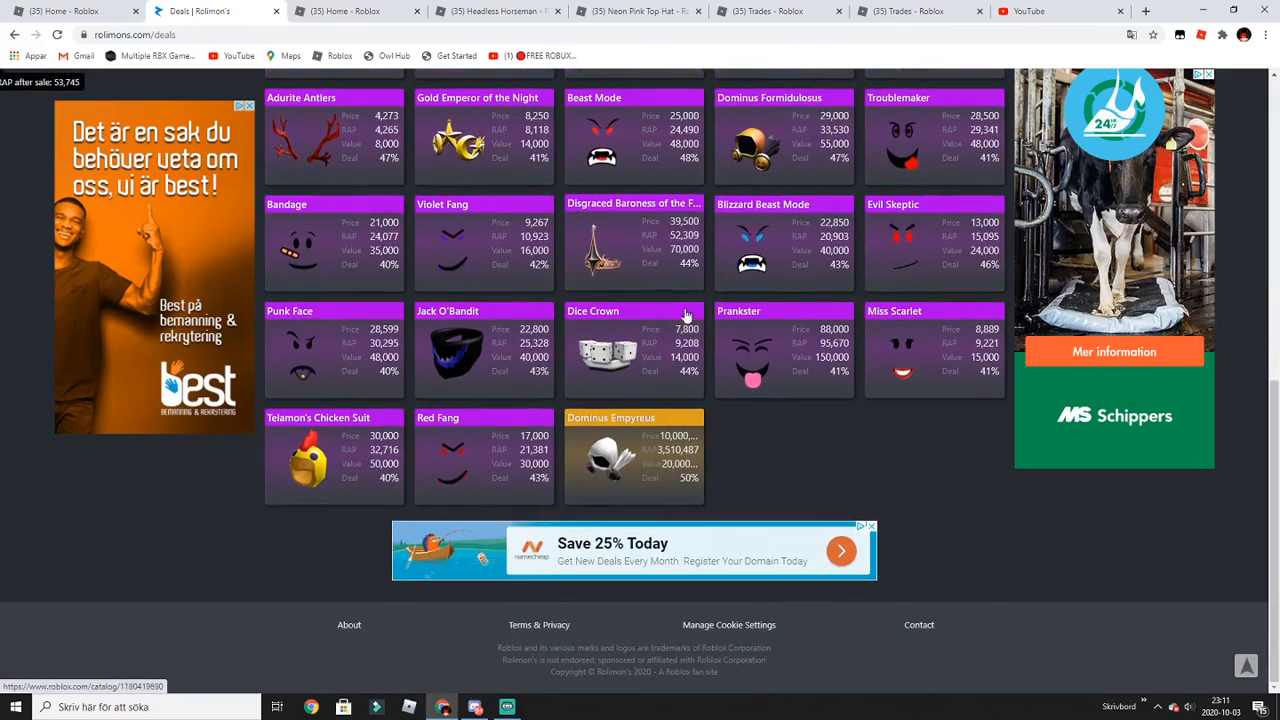
scroll(up, 3)
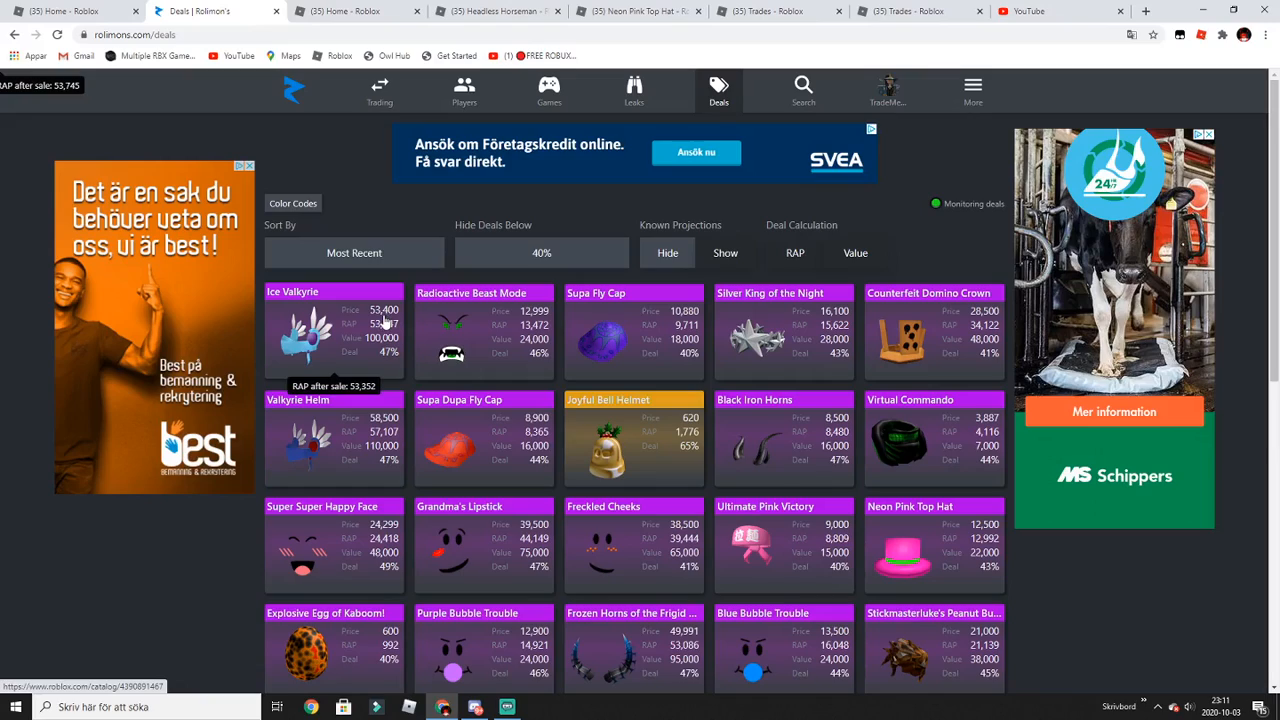
mouse_move(578, 308)
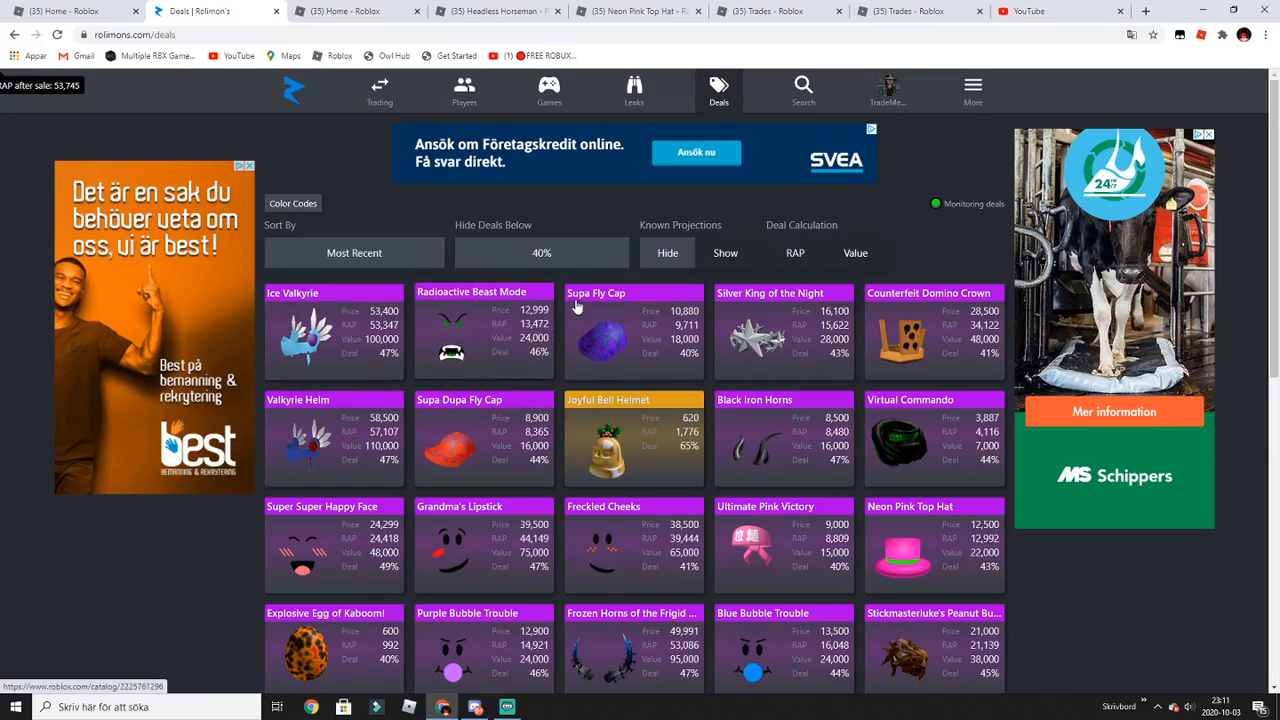
scroll(down, 3)
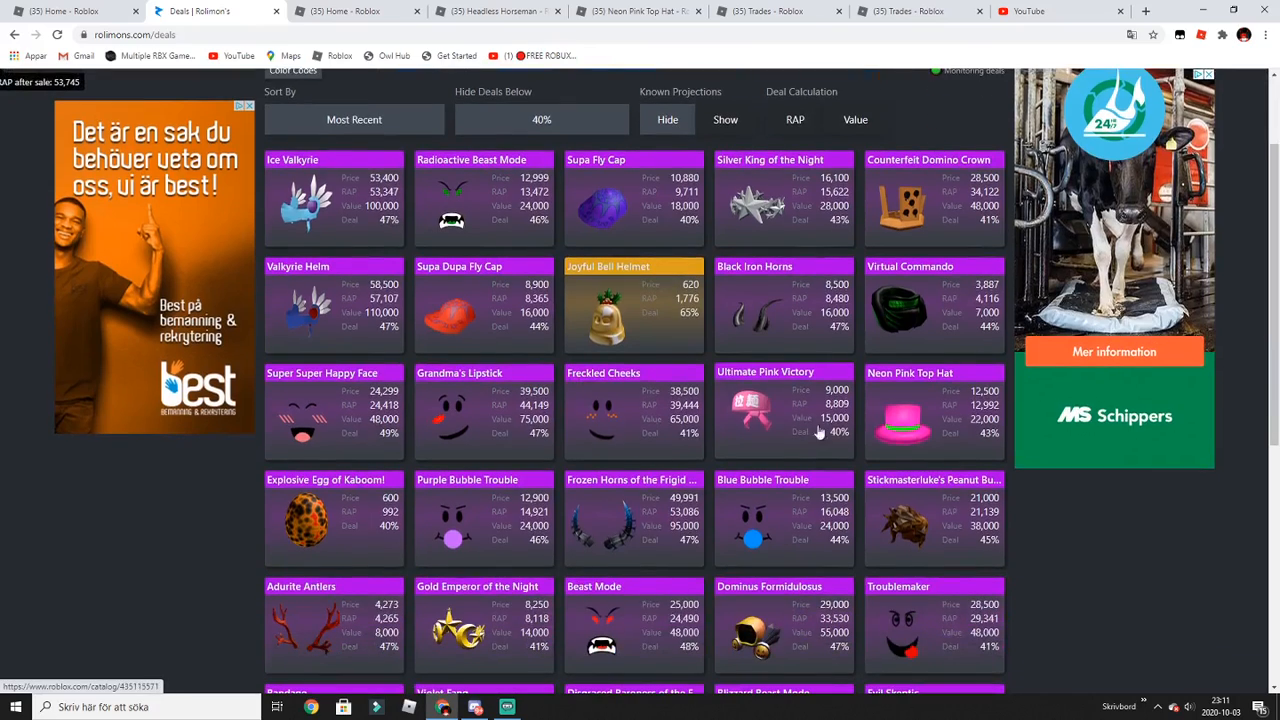
scroll(down, 3)
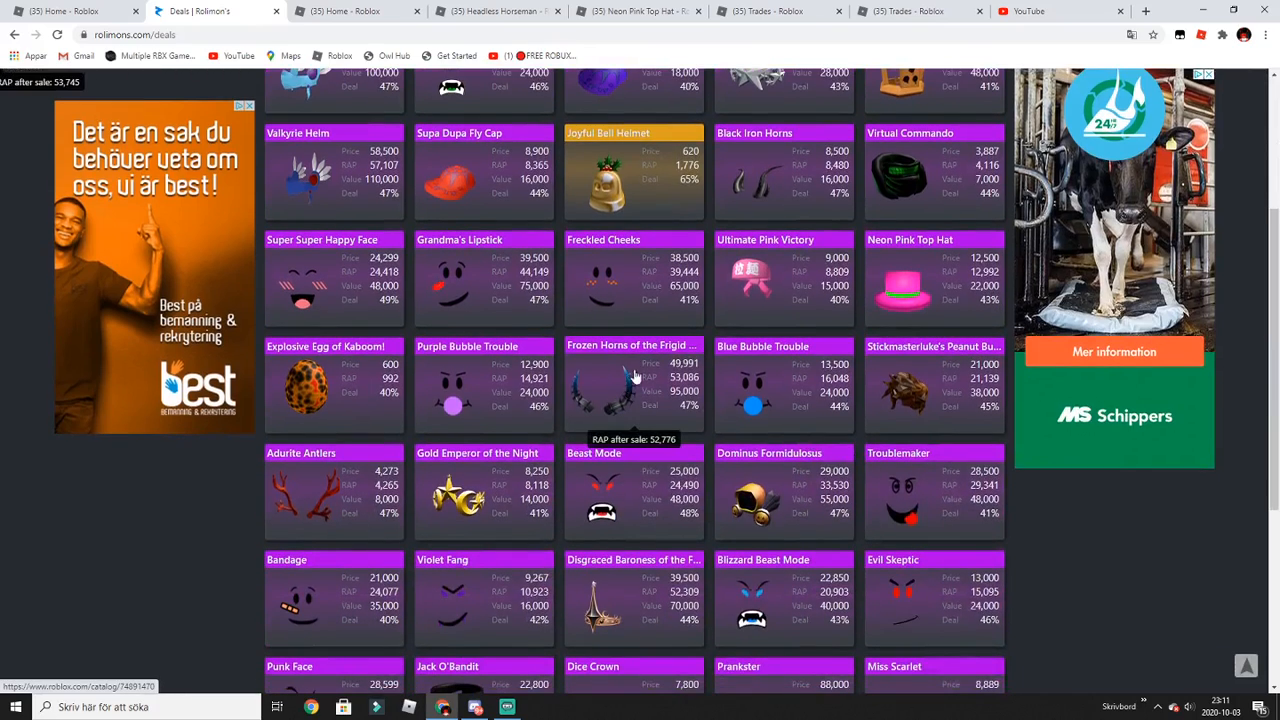
scroll(down, 3)
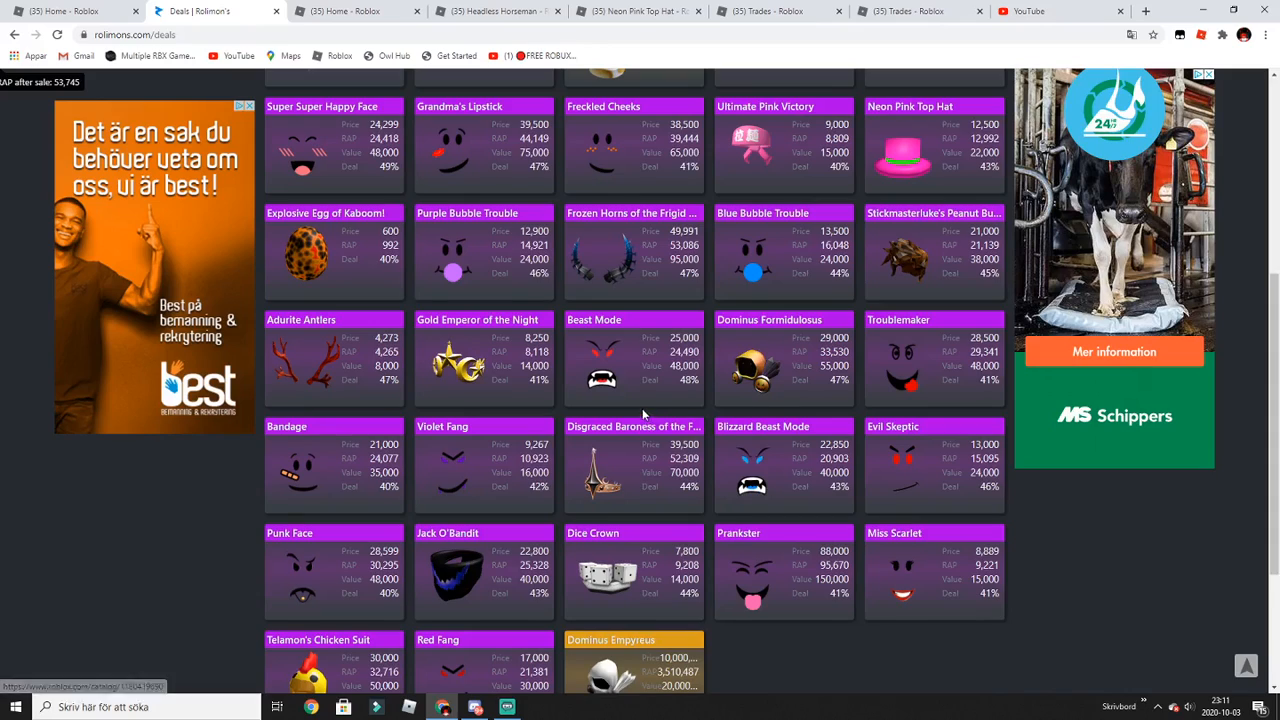
scroll(down, 3)
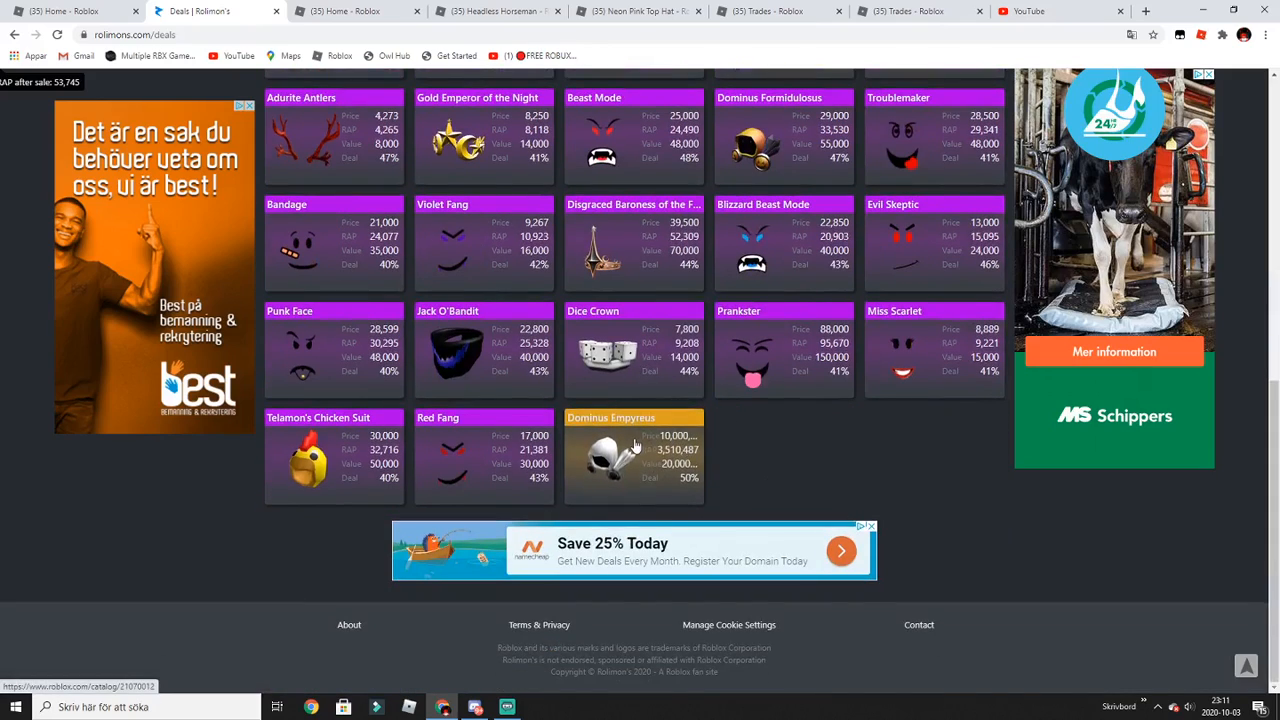
scroll(up, 3)
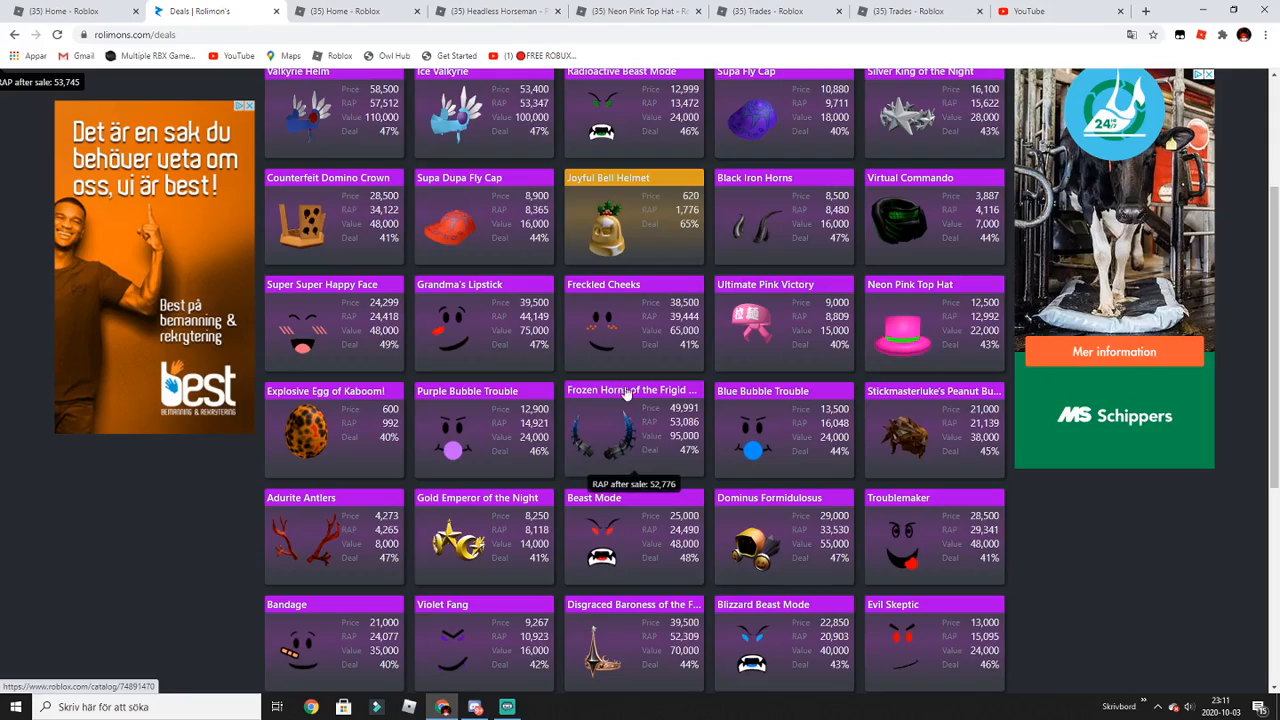
scroll(up, 3)
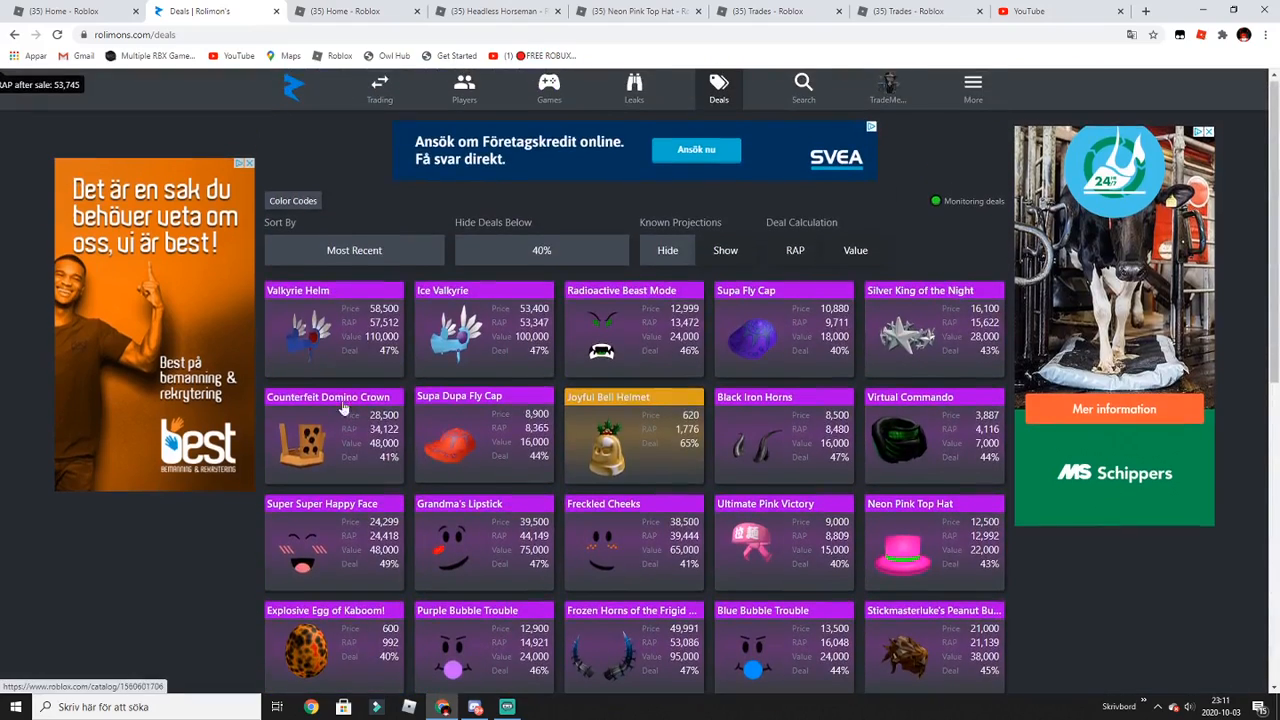
click(379, 90)
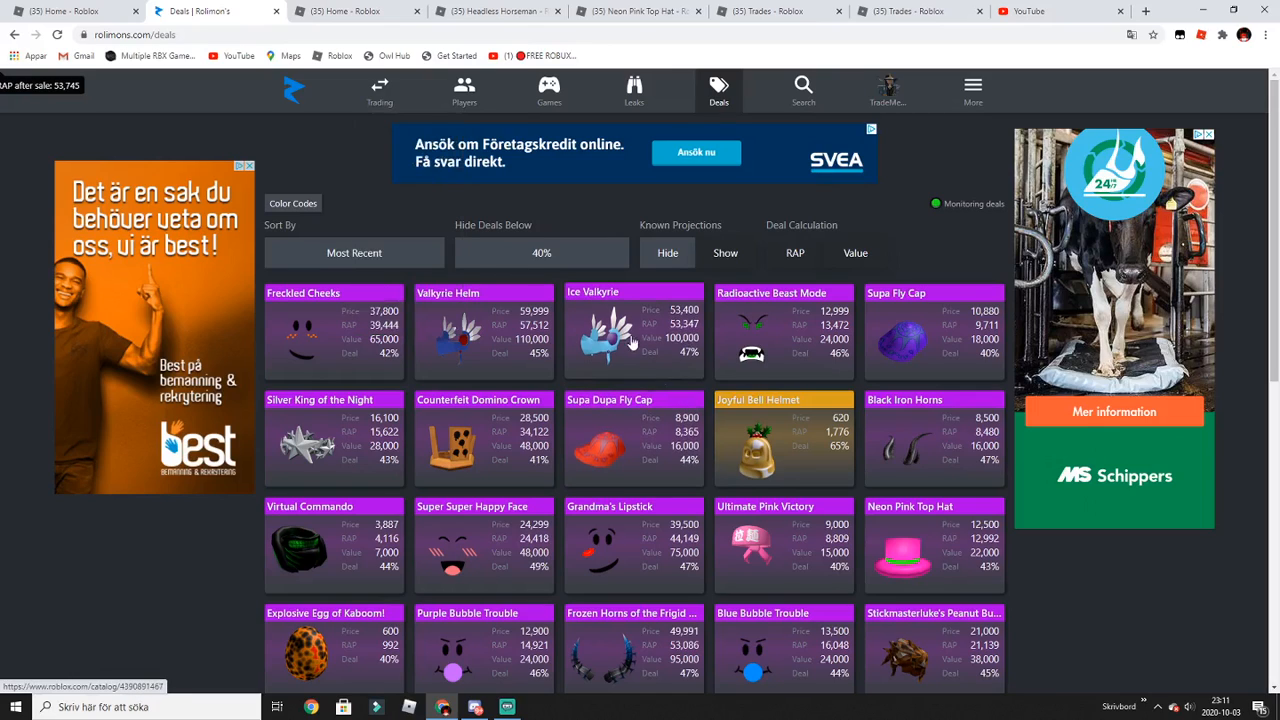
scroll(up, 3)
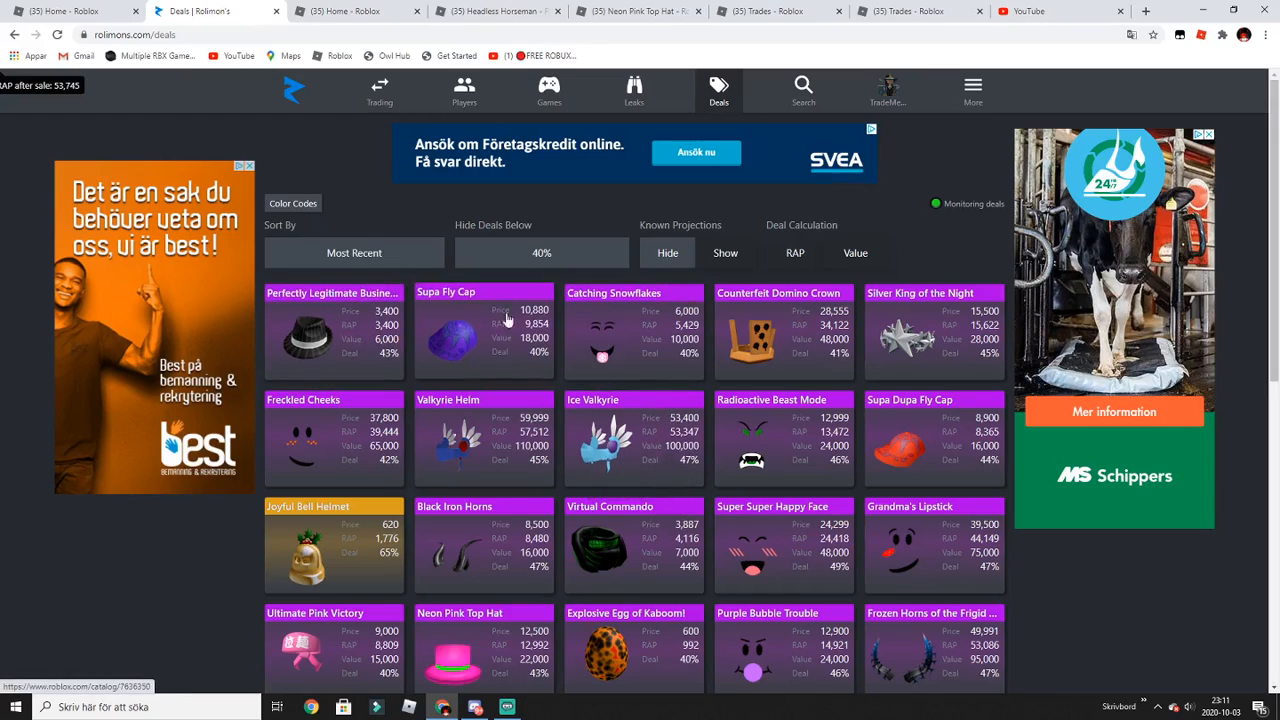
click(888, 90)
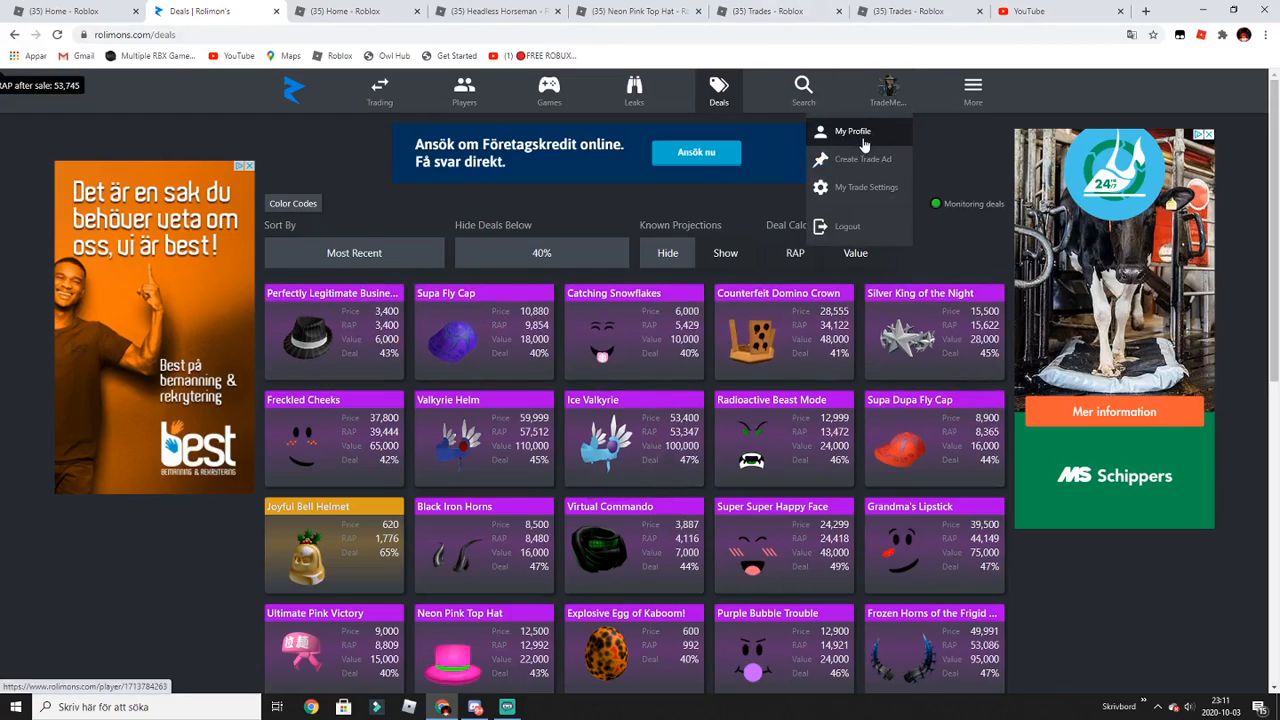
click(852, 131)
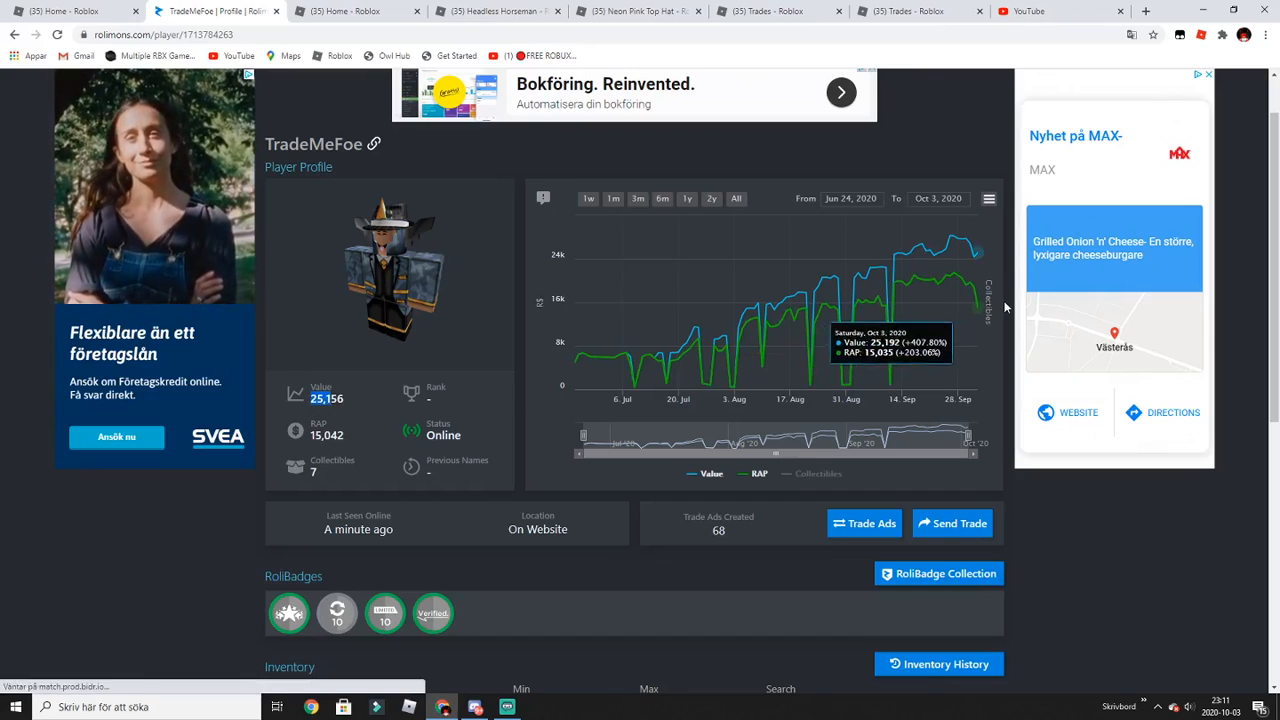
mouse_move(970, 320)
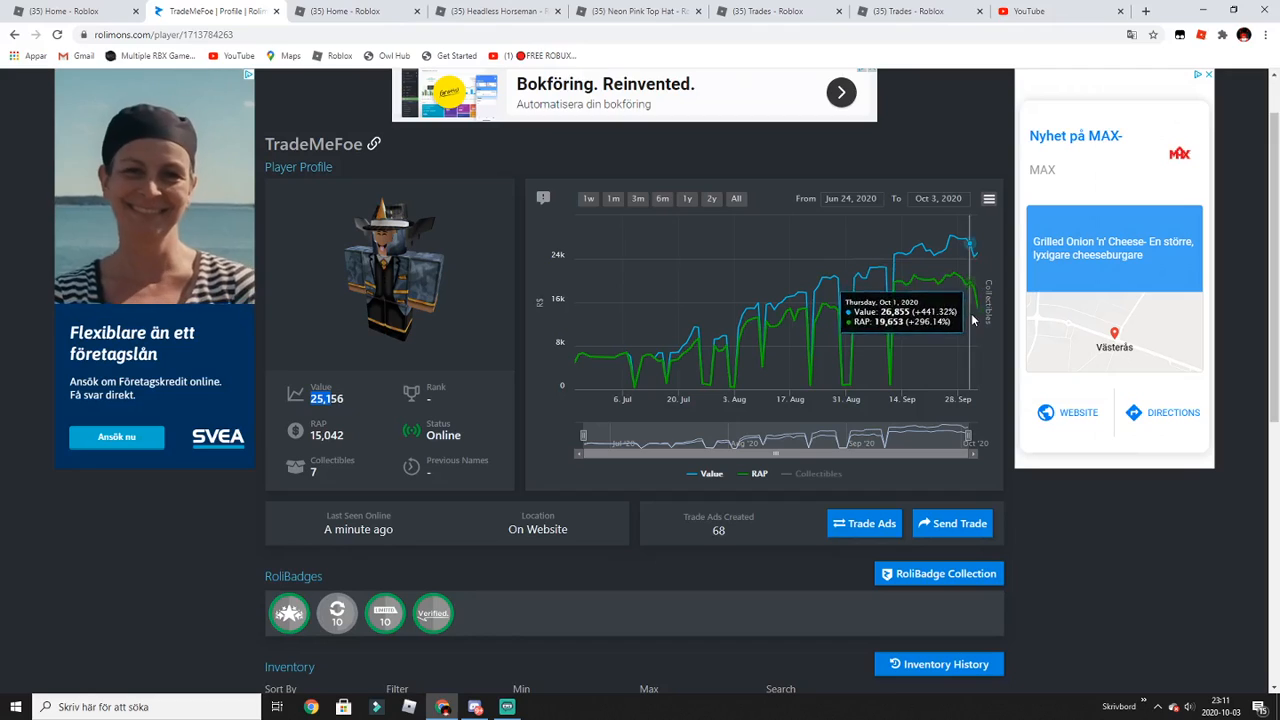
mouse_move(825, 310)
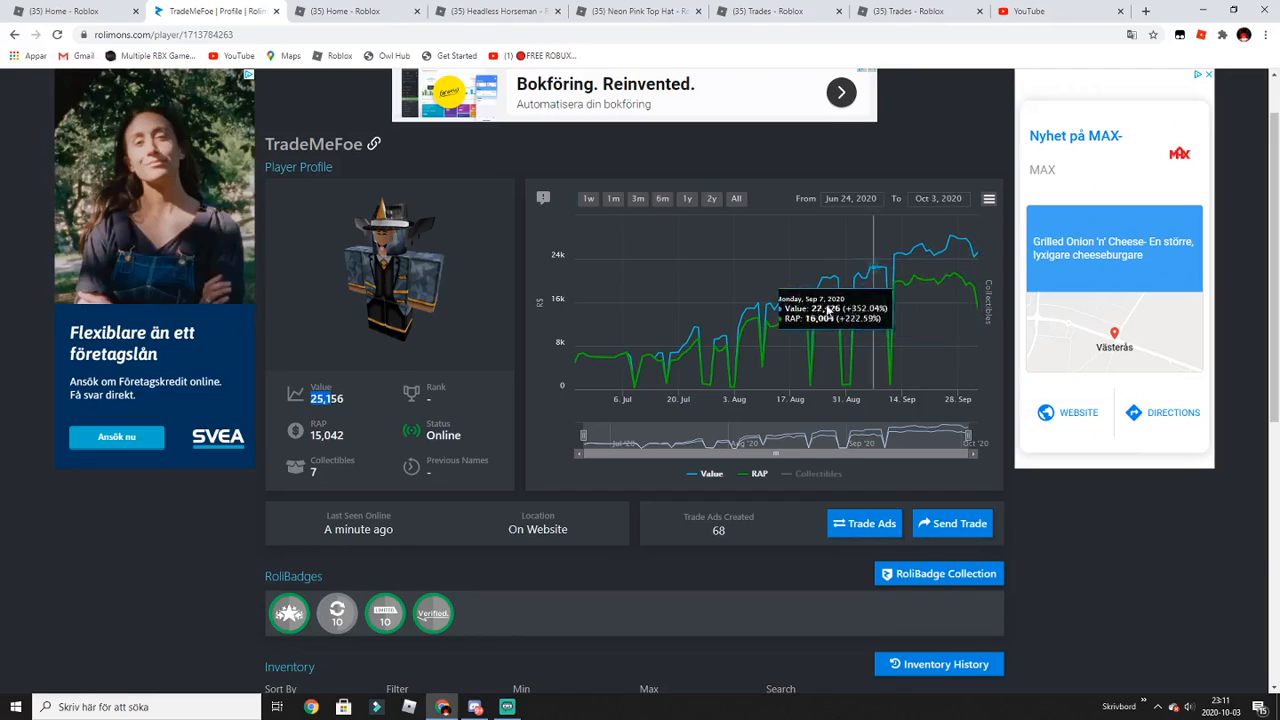
scroll(down, 3)
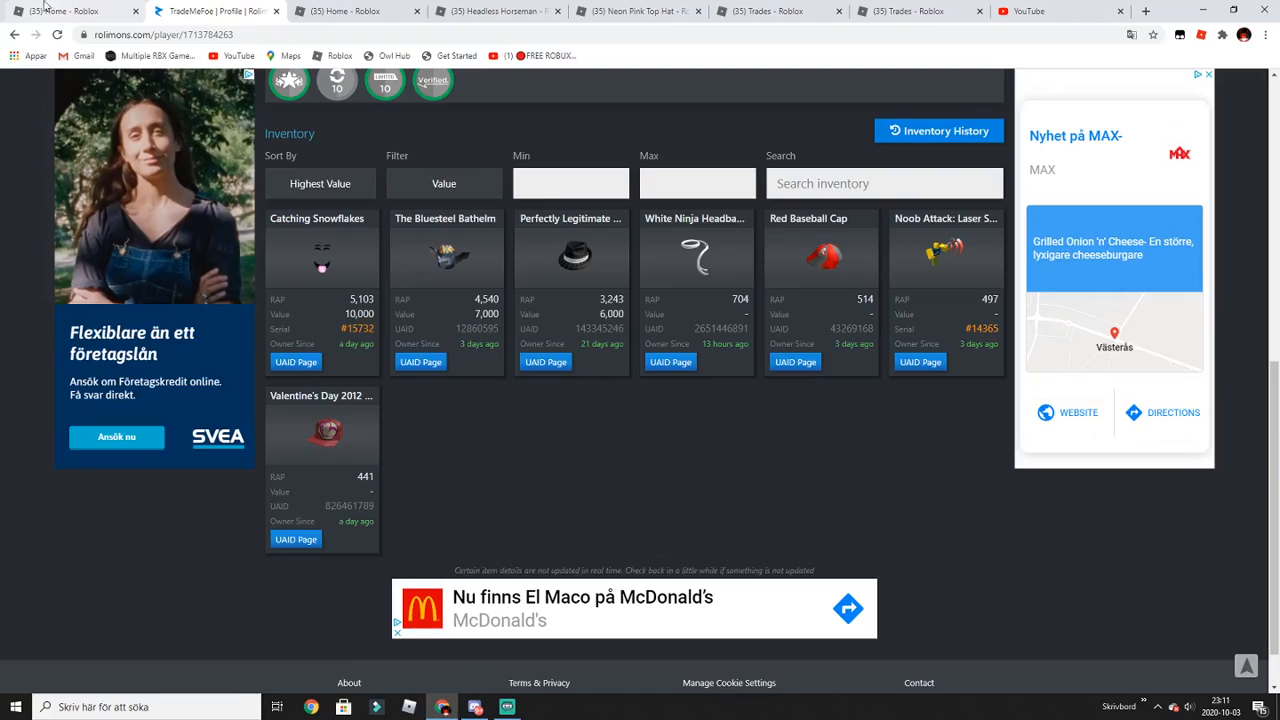
Switch back to the Roblox home tab showing friends and game recommendations
click(65, 11)
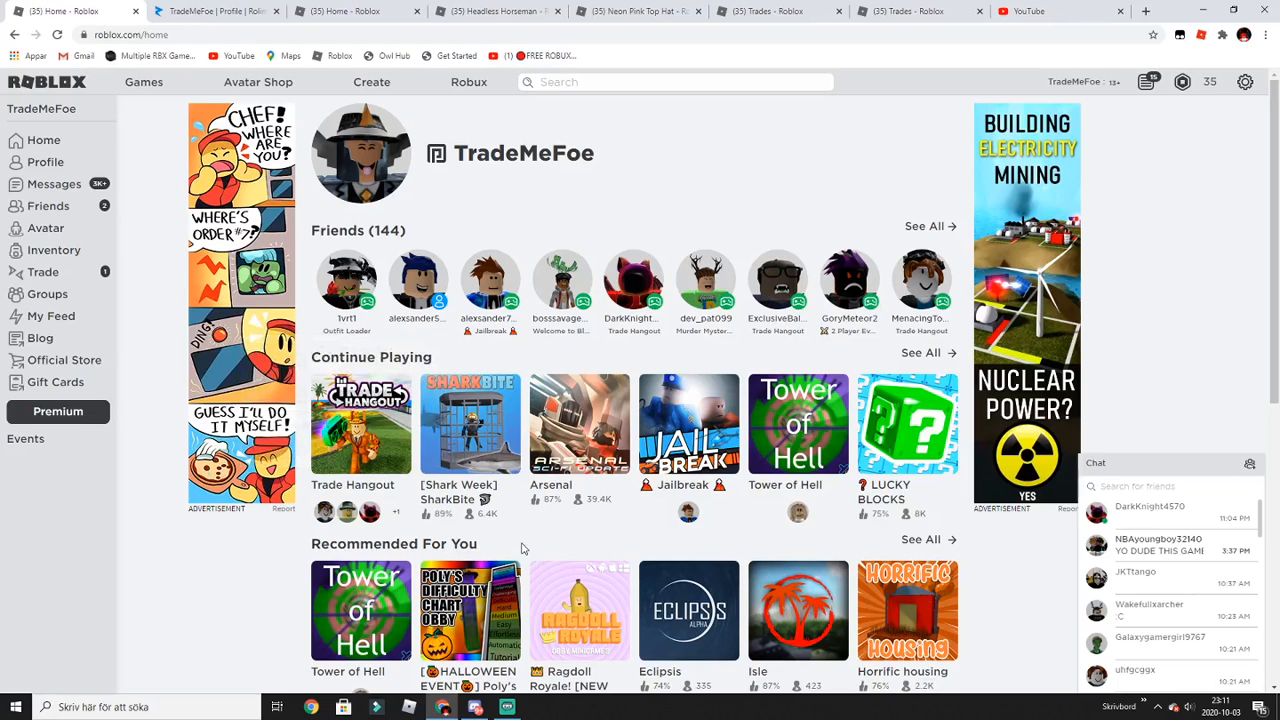
mouse_move(568, 543)
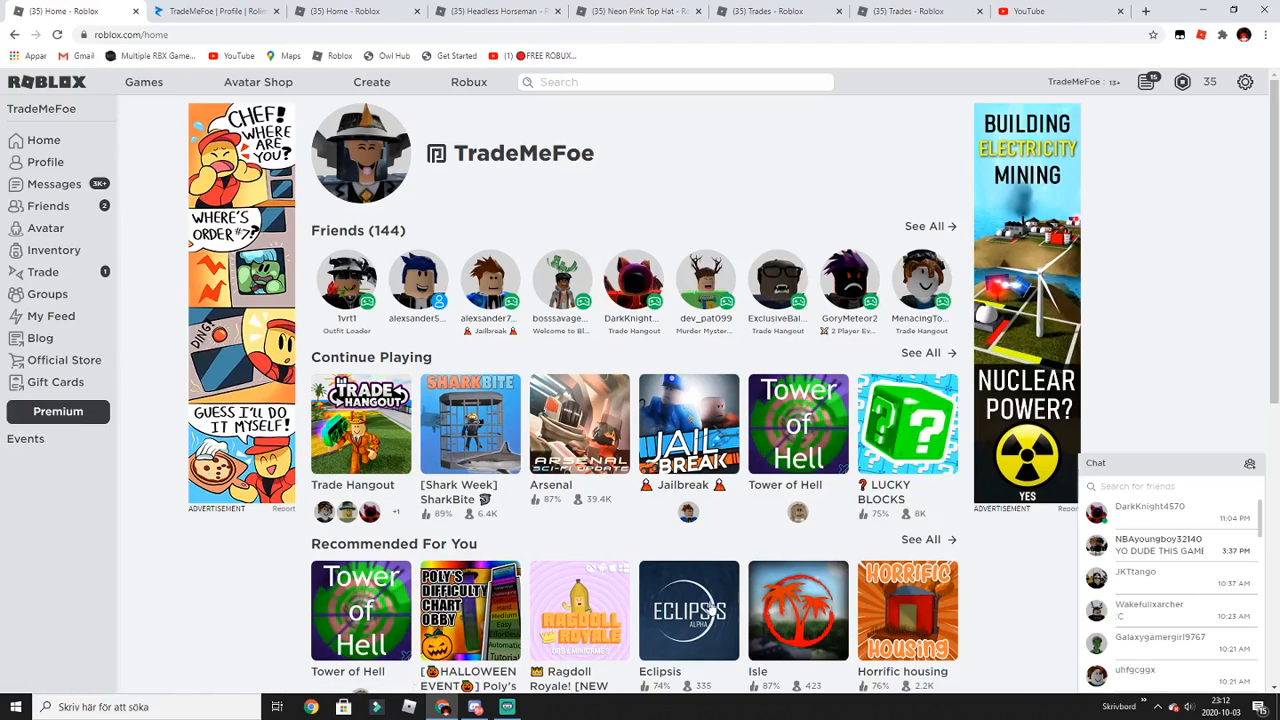
mouse_move(507, 707)
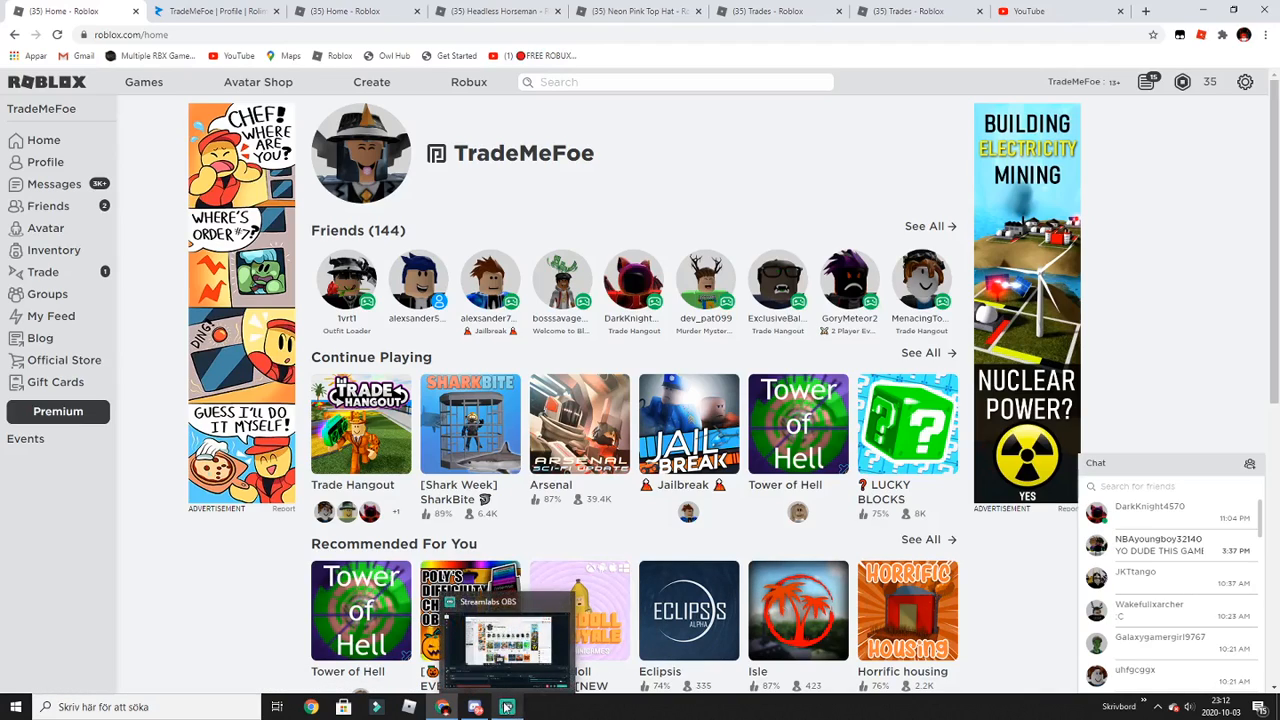